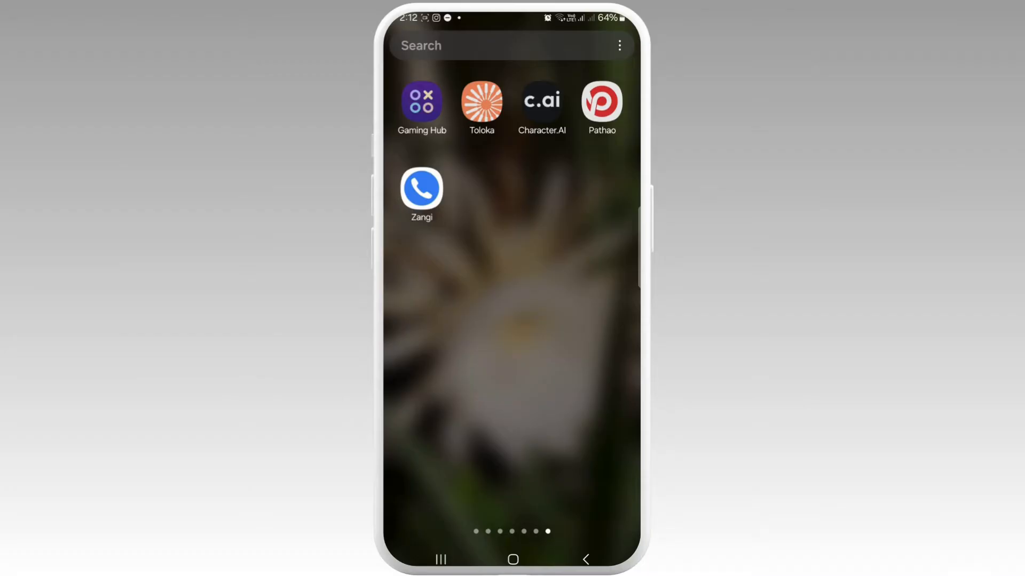
Launch the Character.AI app from the Android home screen.
{"action": "left_click", "coordinate": [541, 102]}
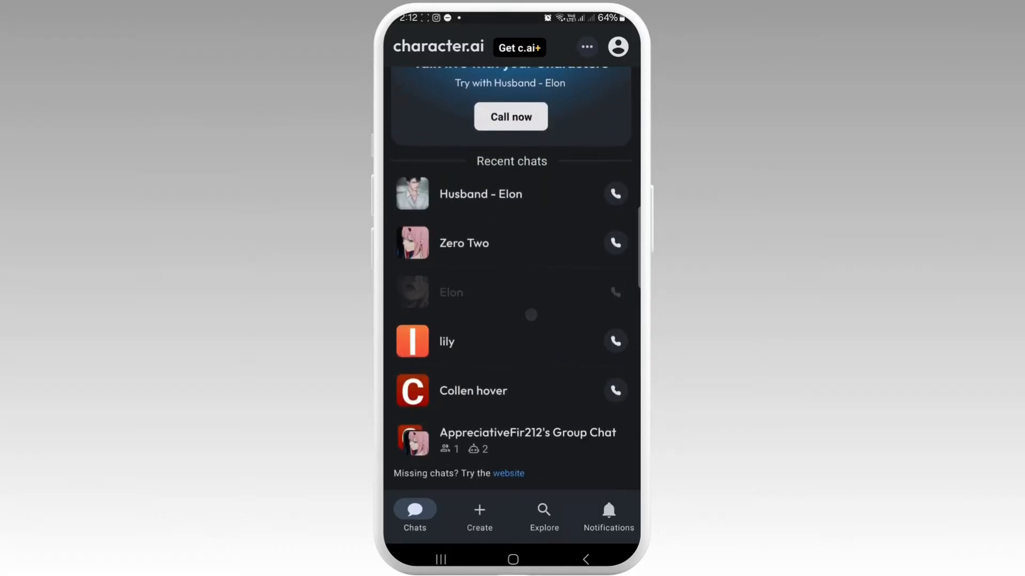
Open the Elon chat's history of past conversations from 5 days ago.
{"action": "left_click", "coordinate": [451, 292]}
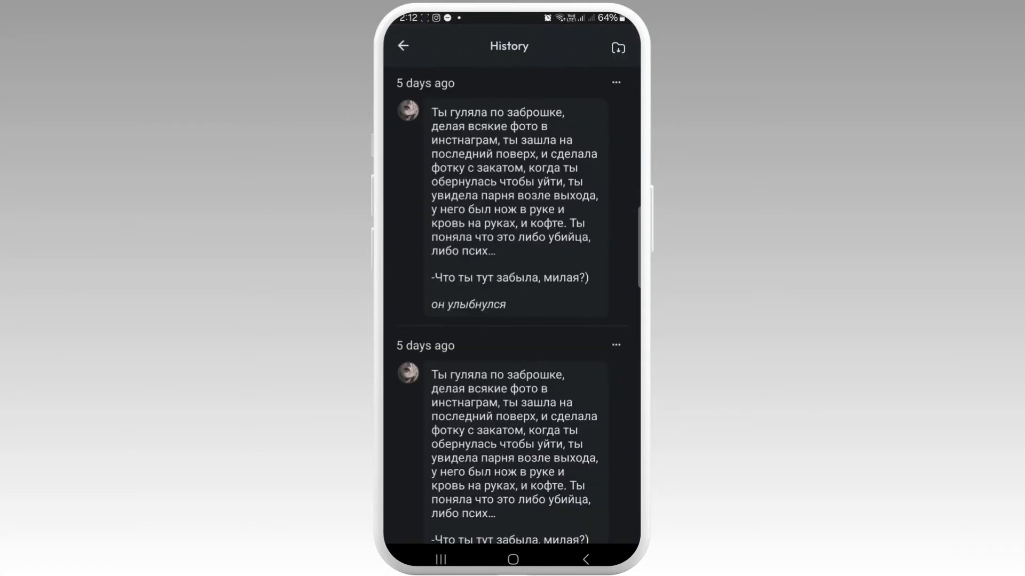
{"action": "scroll", "scroll_direction": "down", "scroll_amount": 3}
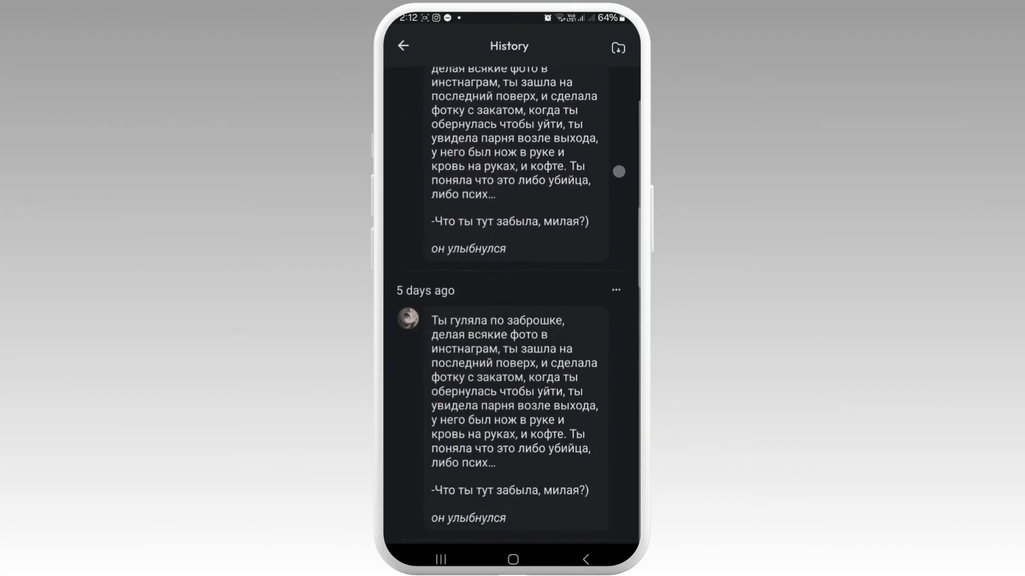
{"action": "left_click", "coordinate": [614, 289]}
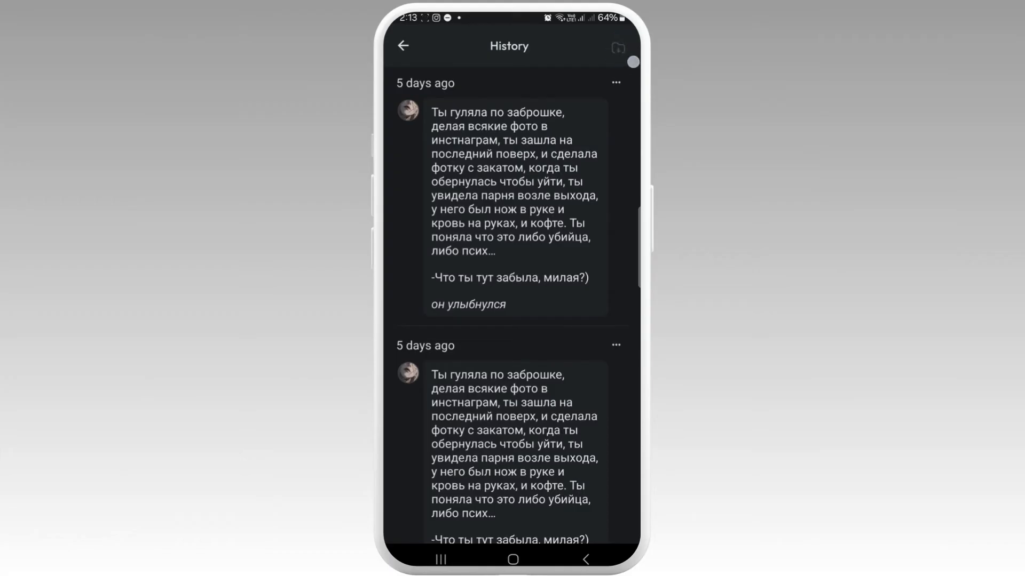
Archive one of the two five-day-old Elon conversations, leaving a single history entry.
{"action": "left_click", "coordinate": [616, 46]}
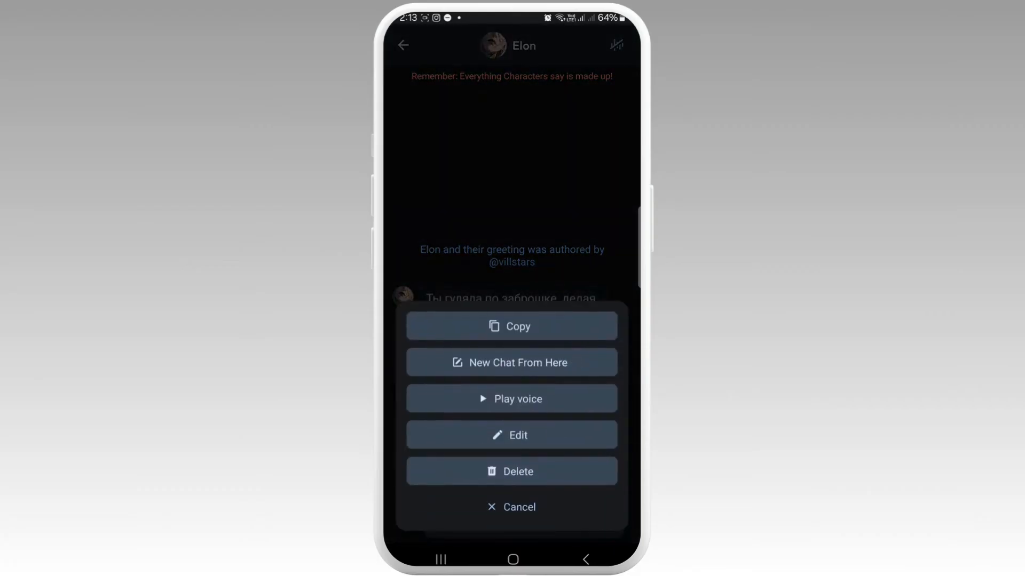
{"action": "left_click", "coordinate": [512, 507]}
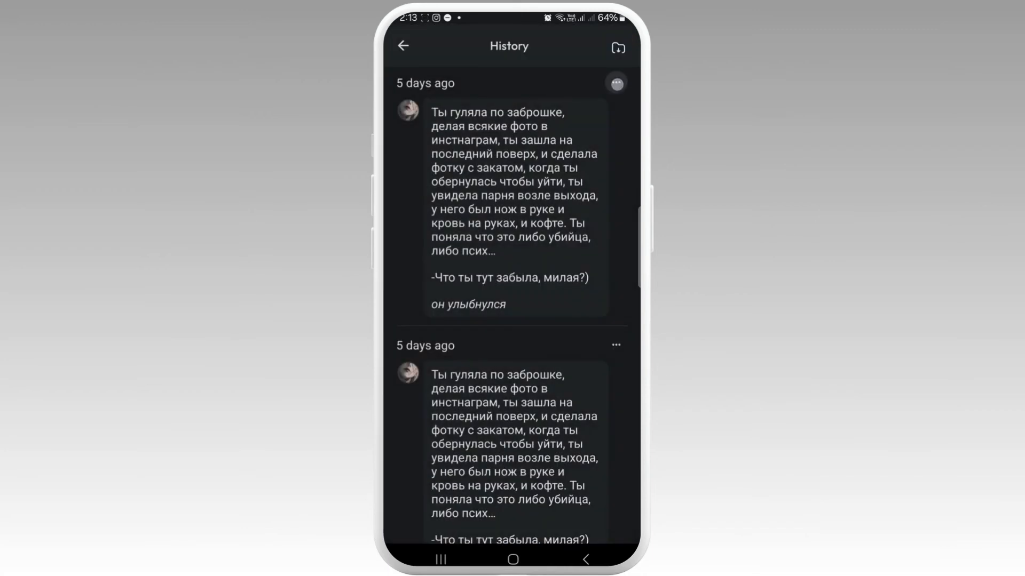
{"action": "left_click", "coordinate": [614, 345]}
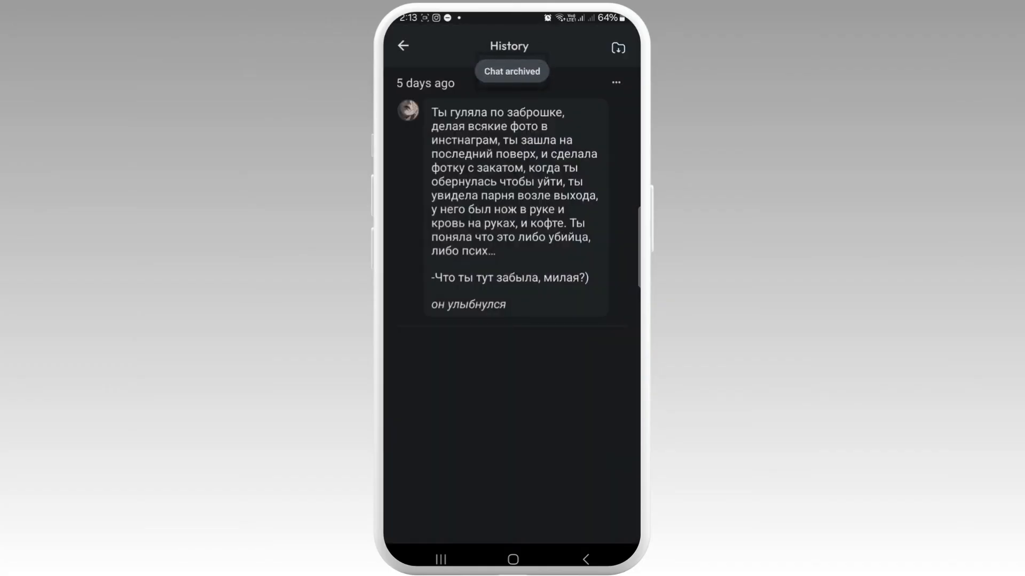